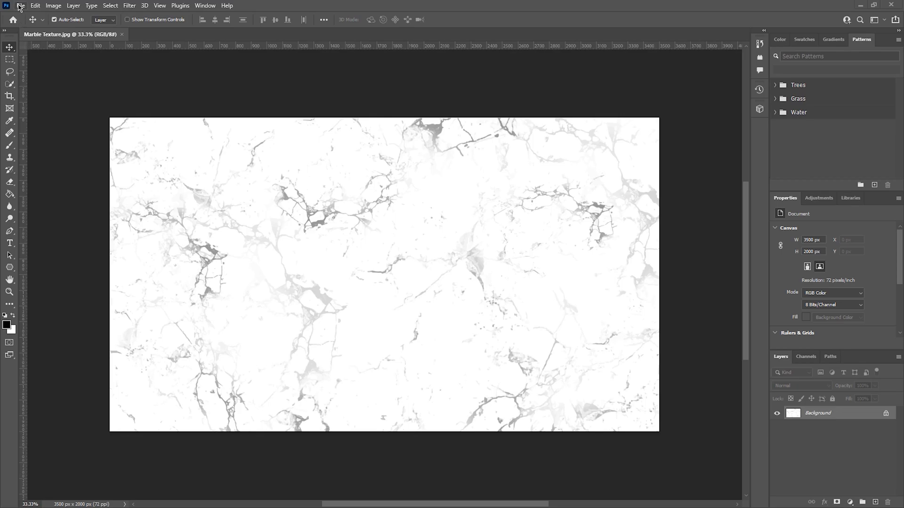
Step: Create a new Untitled-1 document, 2000 × 2000 px, RGB 8-bit
click(20, 6)
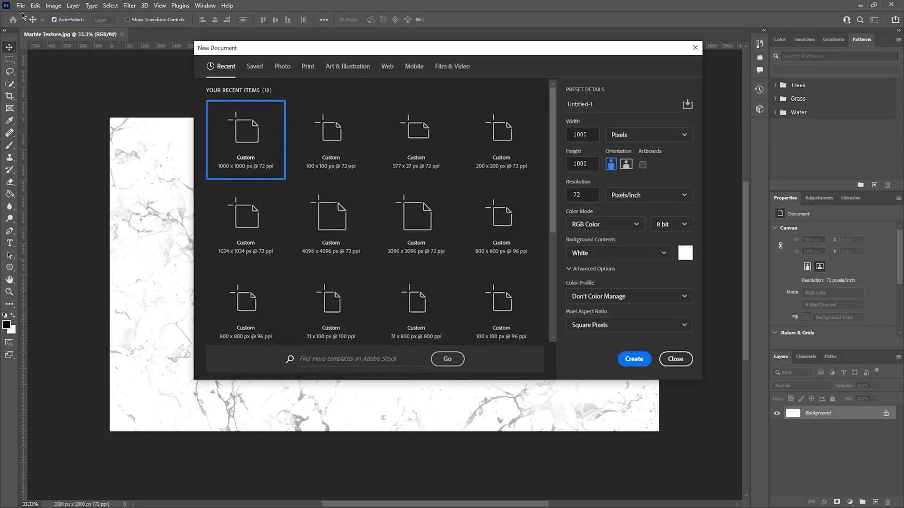
click(581, 135)
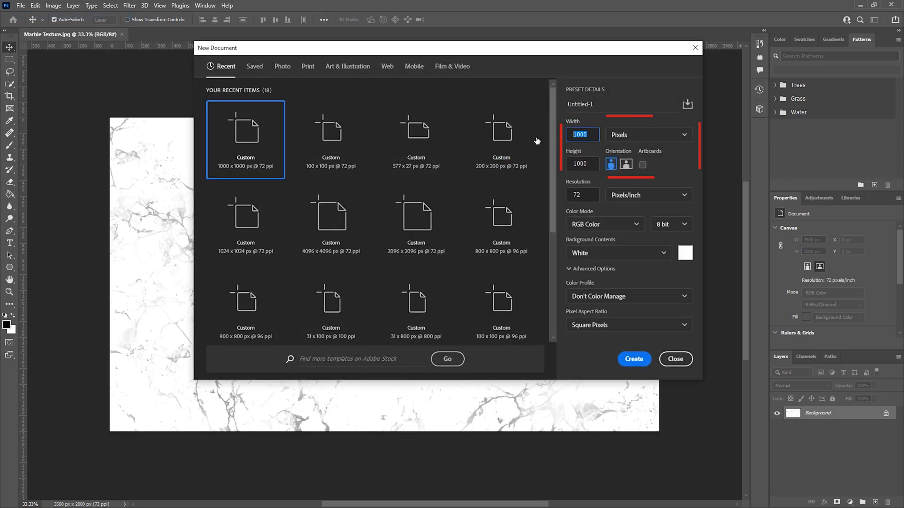
text(2000)
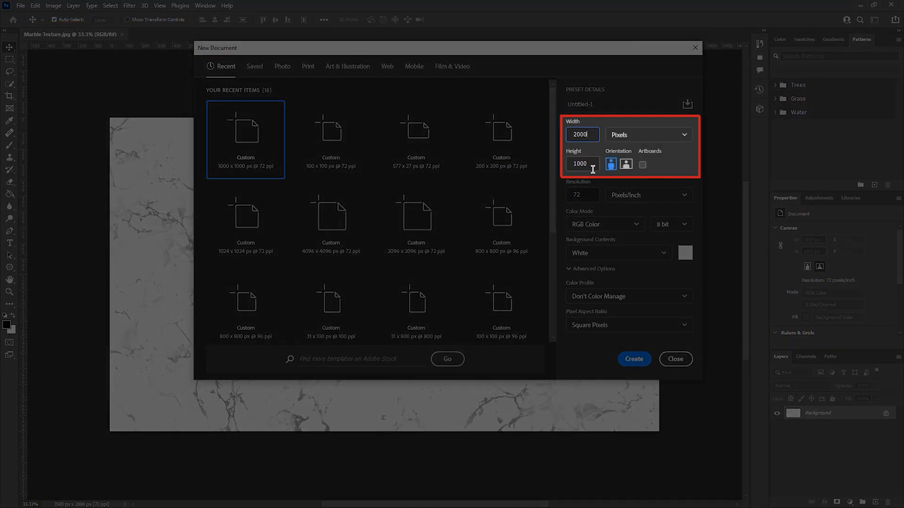
text(2000)
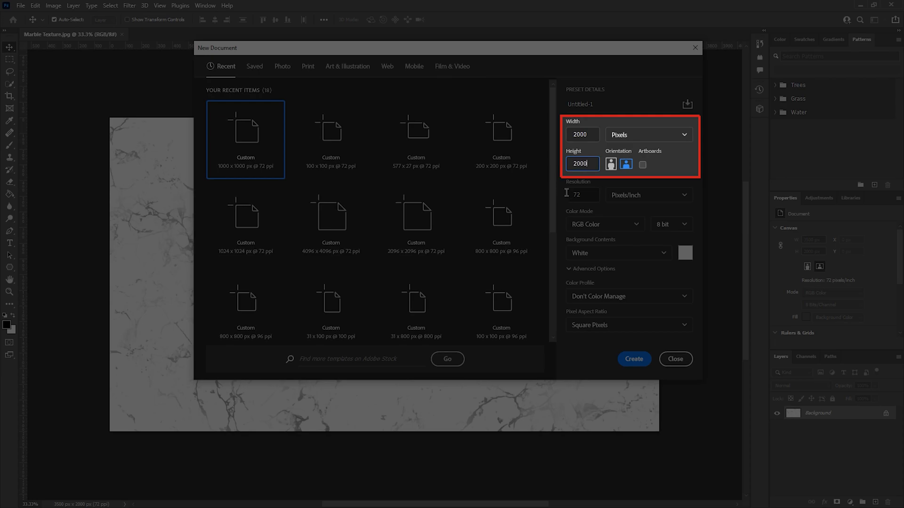
mouse_move(571, 226)
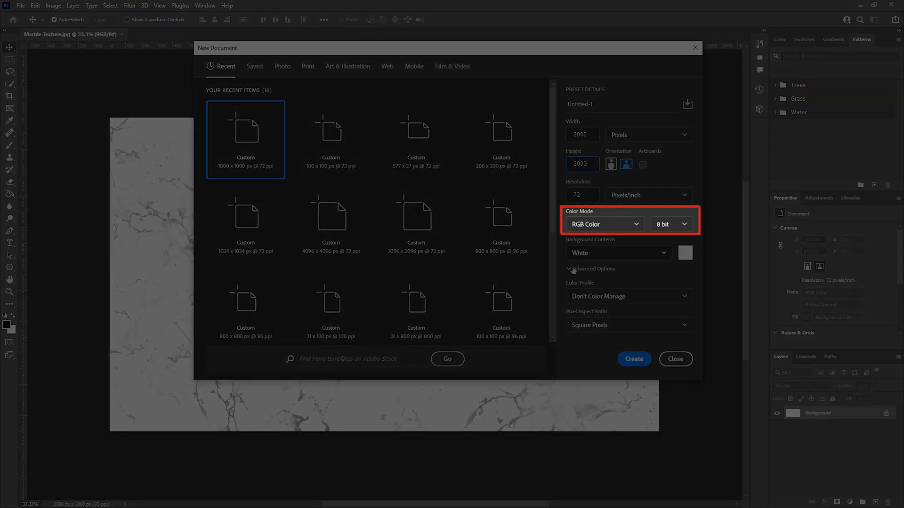
click(633, 358)
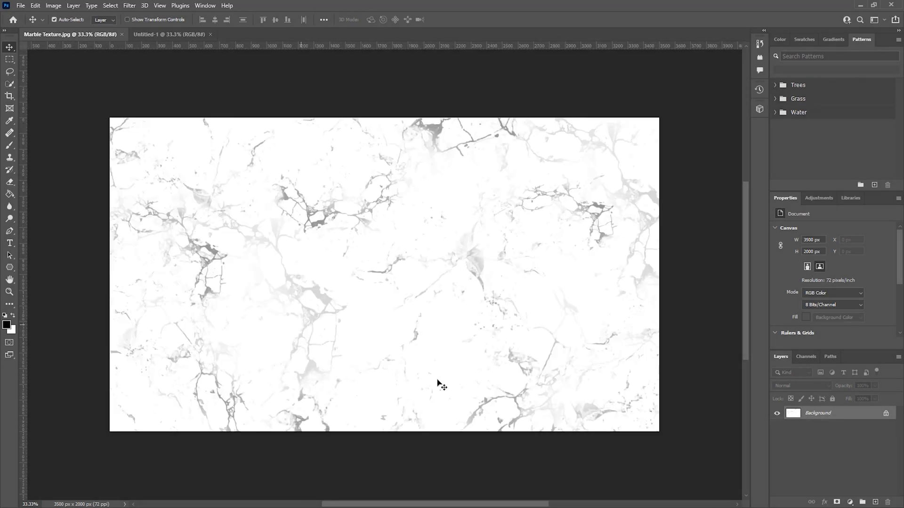
Step: Unlock the marble background, bring it into Untitled-1 as Layer 1 and reposition it on the canvas
double_click(818, 413)
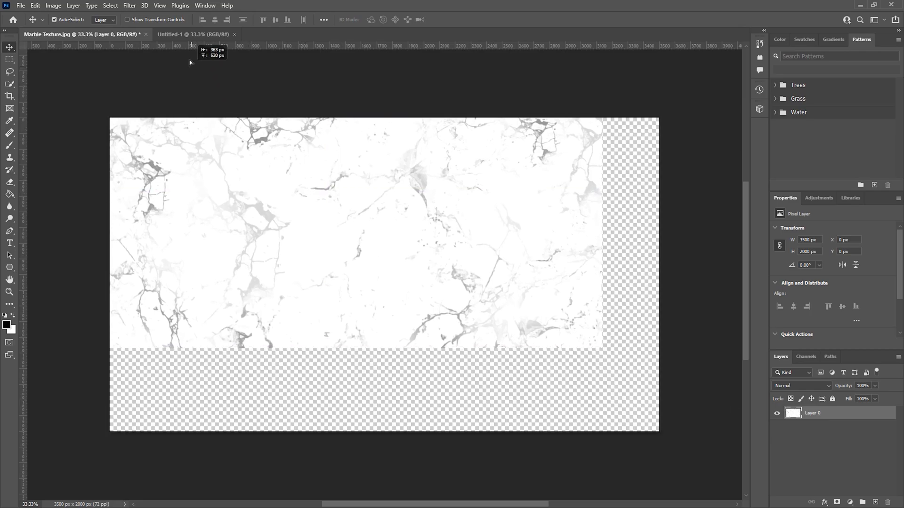
click(193, 34)
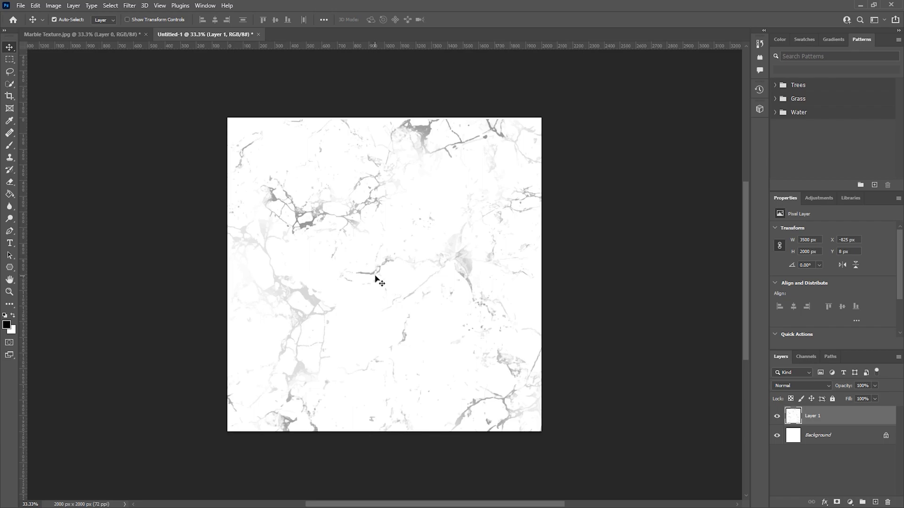
drag(376, 281, 477, 267)
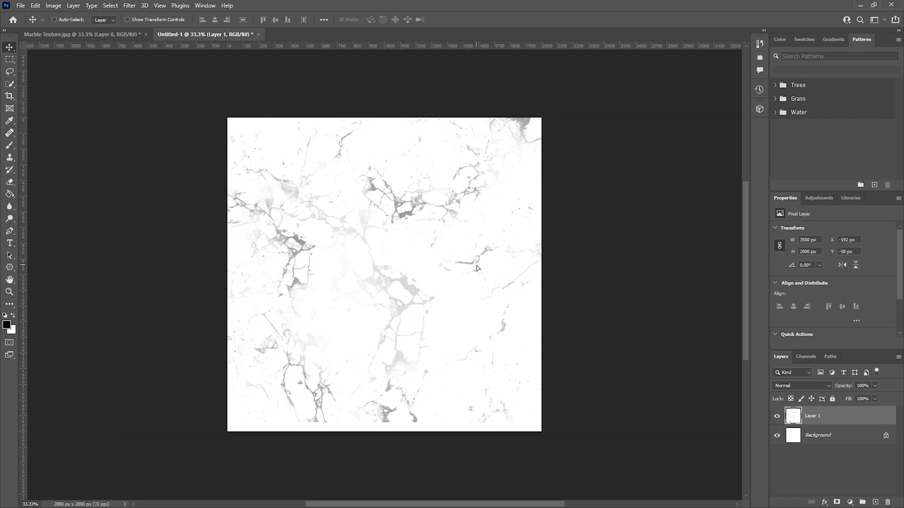
key(ctrl+t)
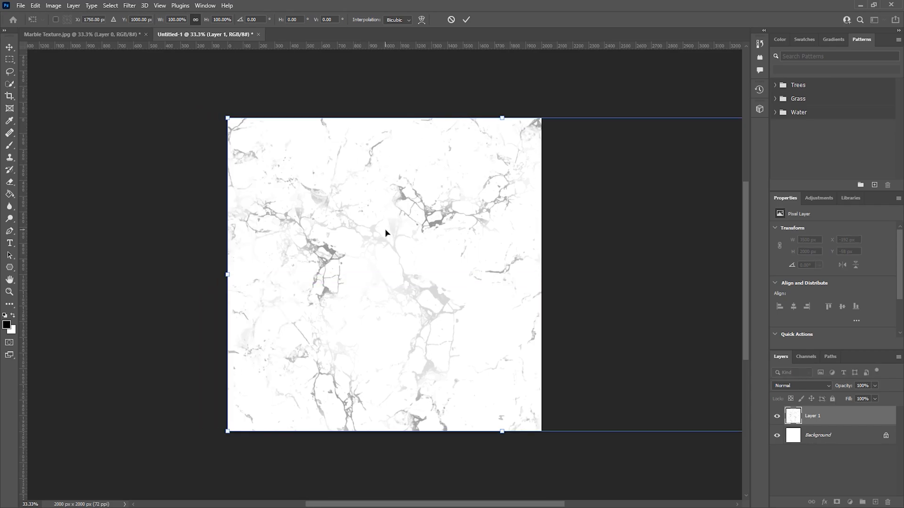
mouse_move(10, 48)
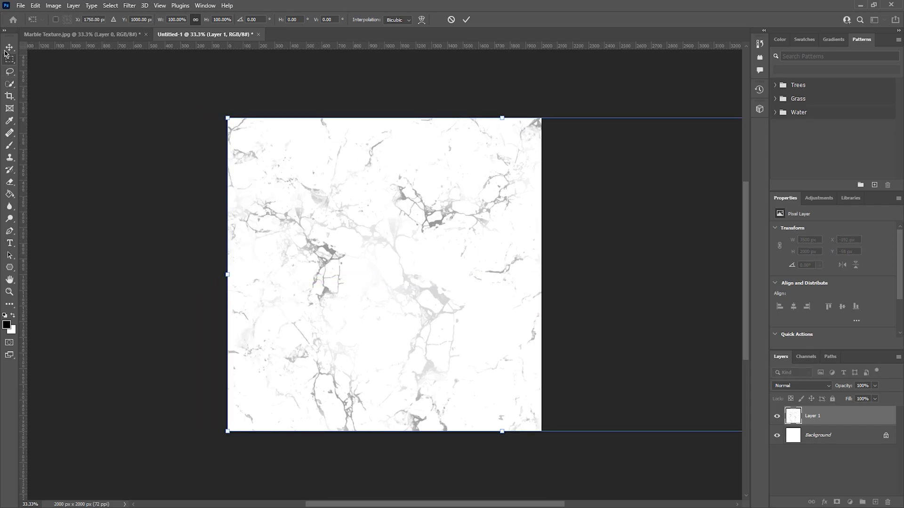
Step: Crop Layer 1 at Original Ratio so the marble fills exactly 2000 × 2000 px
click(9, 96)
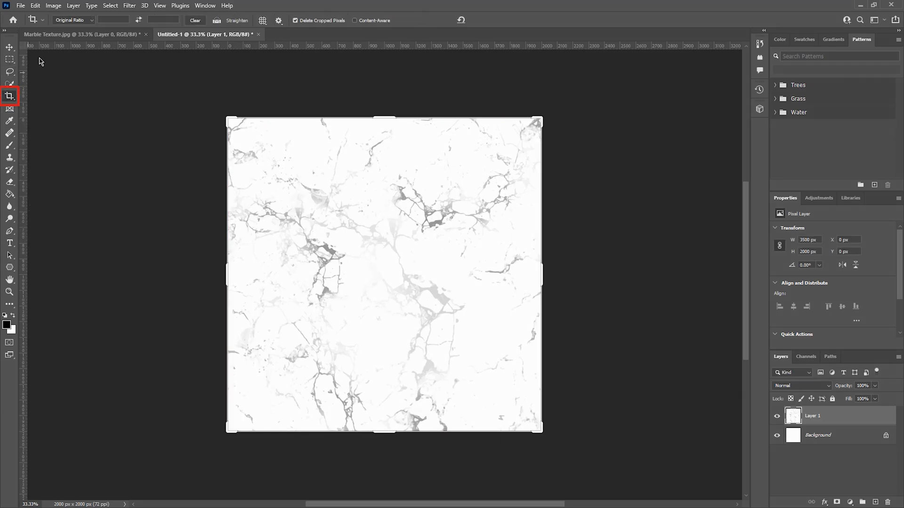
click(73, 20)
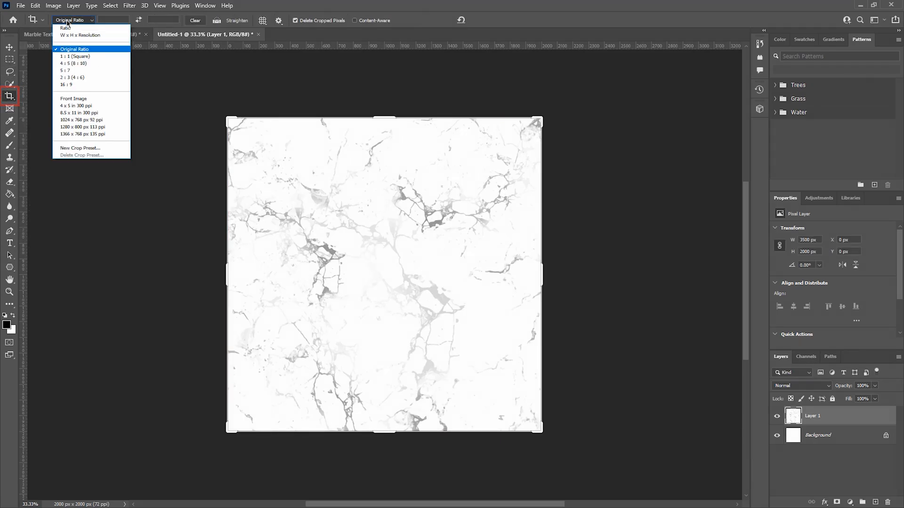
mouse_move(65, 29)
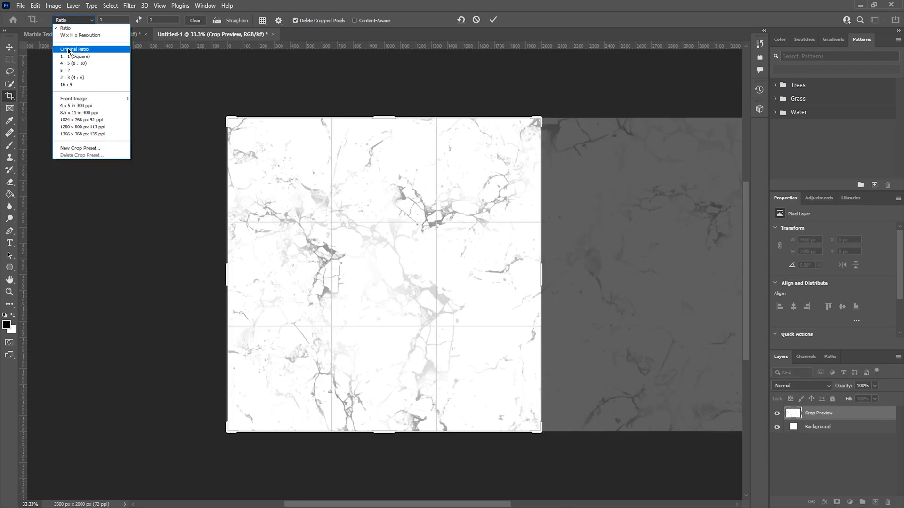
click(75, 48)
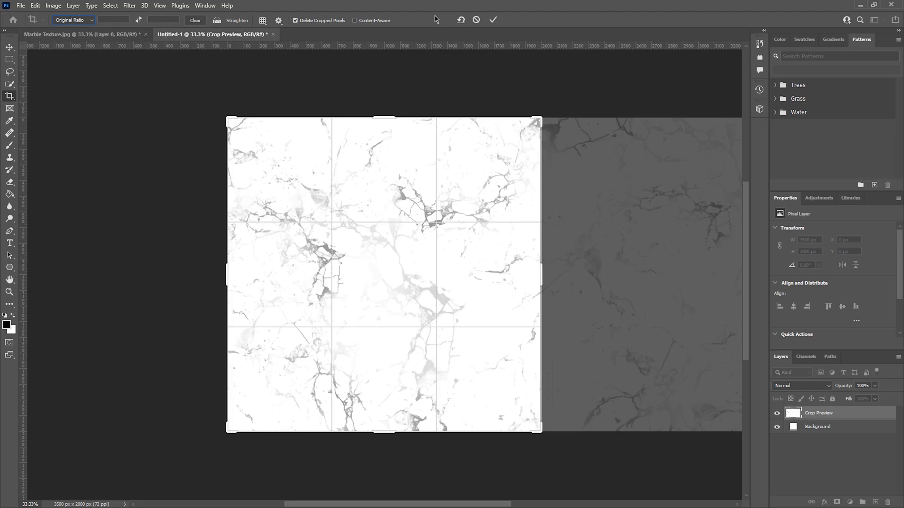
click(493, 20)
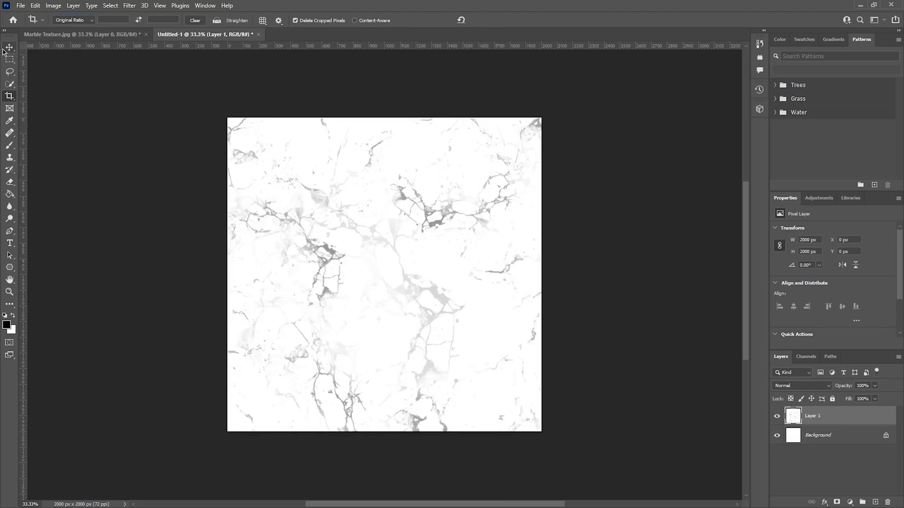
Step: Apply an Offset filter of +1000 px horizontal and vertical with Wrap Around
click(129, 6)
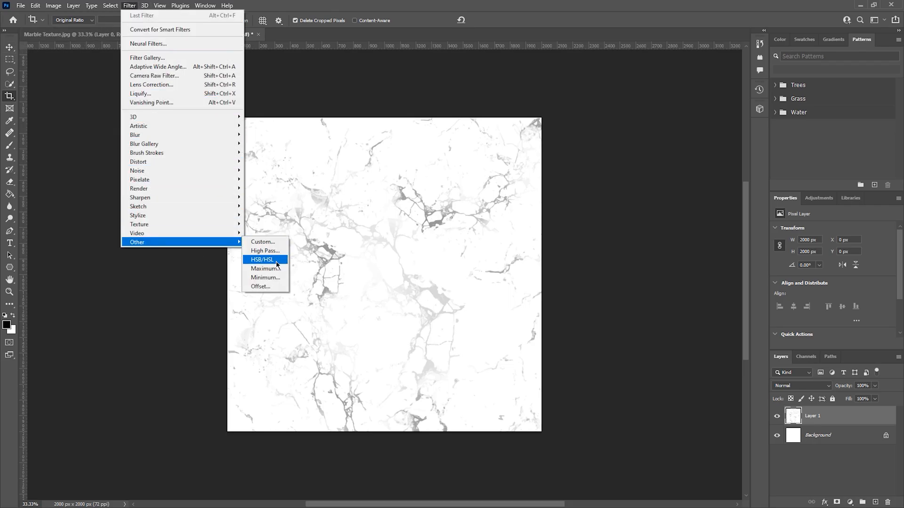
click(260, 286)
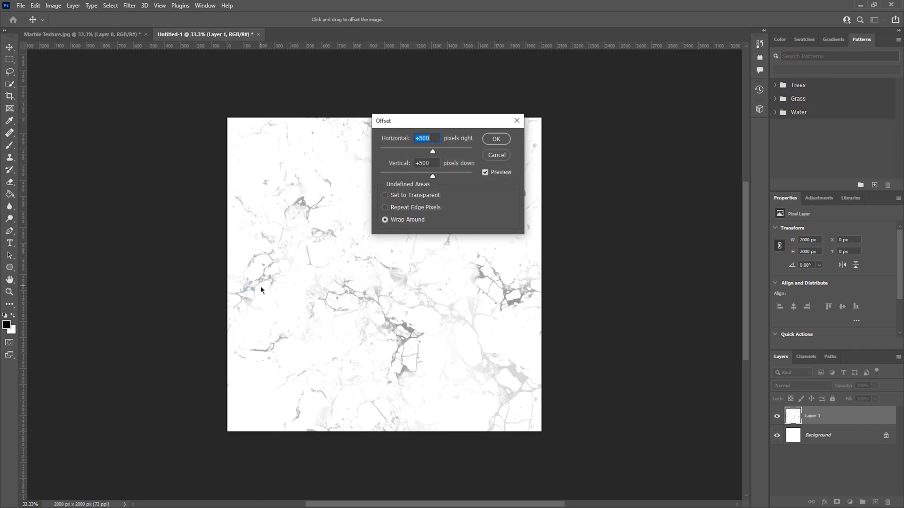
mouse_move(428, 174)
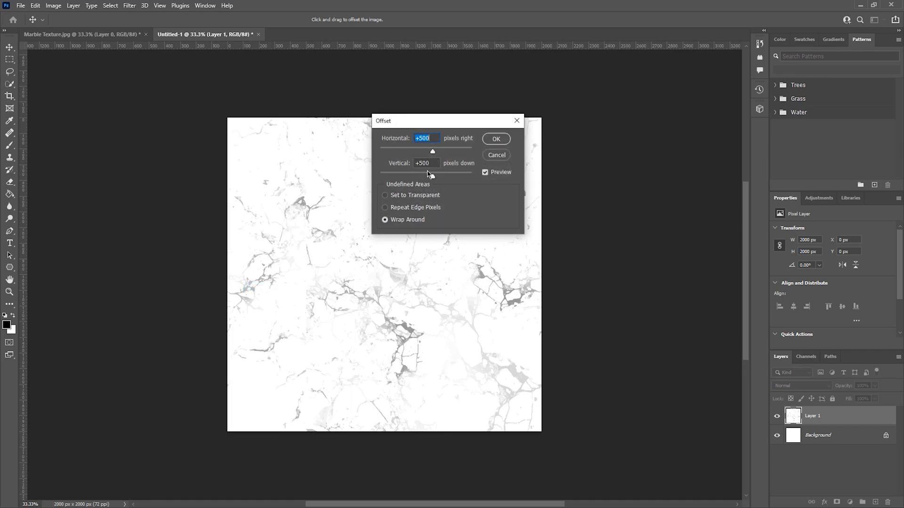
text(1000)
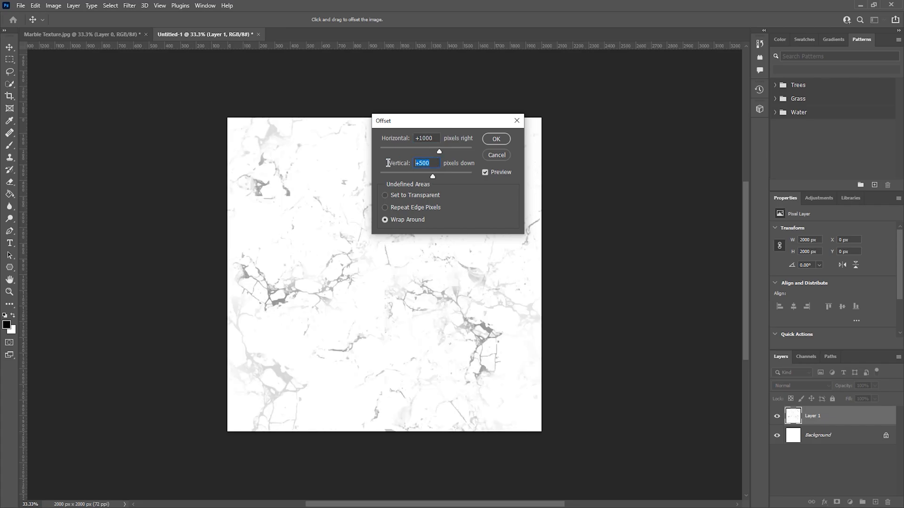
text(1000)
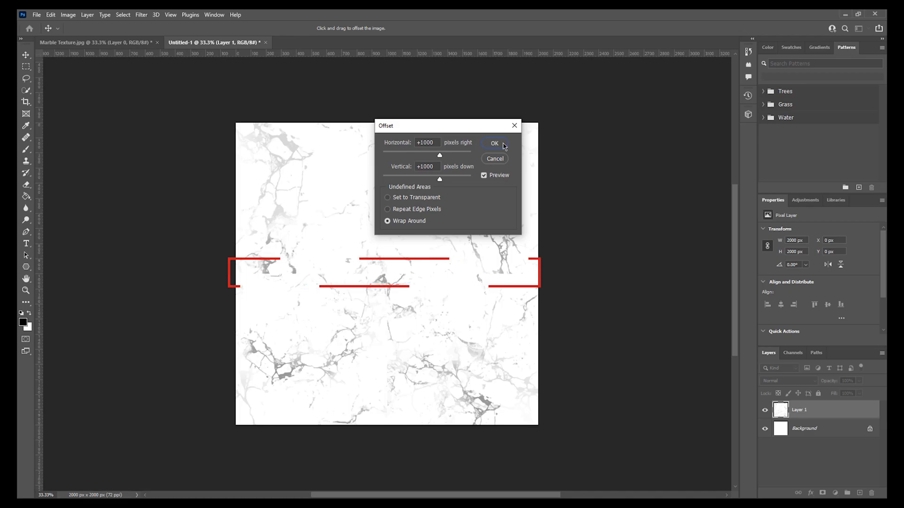
click(494, 143)
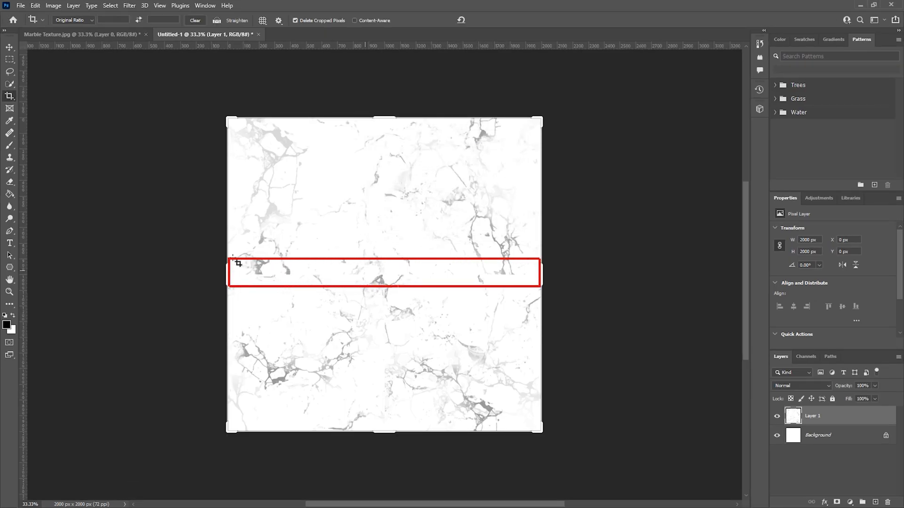
Step: Paint over the central seams with the content-aware Spot Healing Brush until the marble tiles seamlessly
click(9, 47)
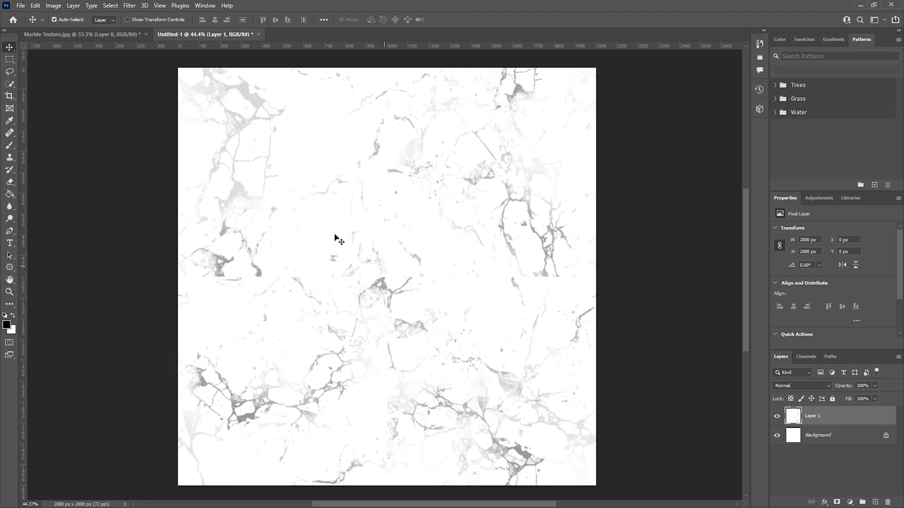
mouse_move(87, 125)
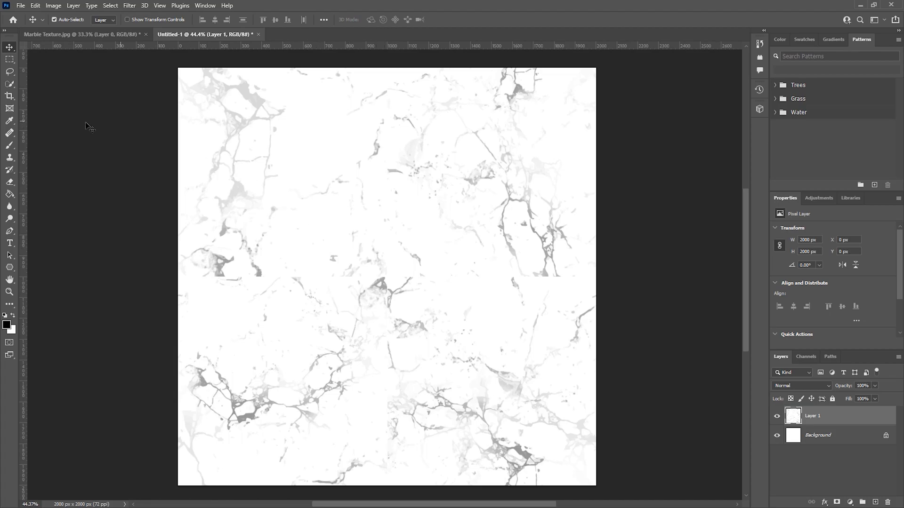
click(10, 133)
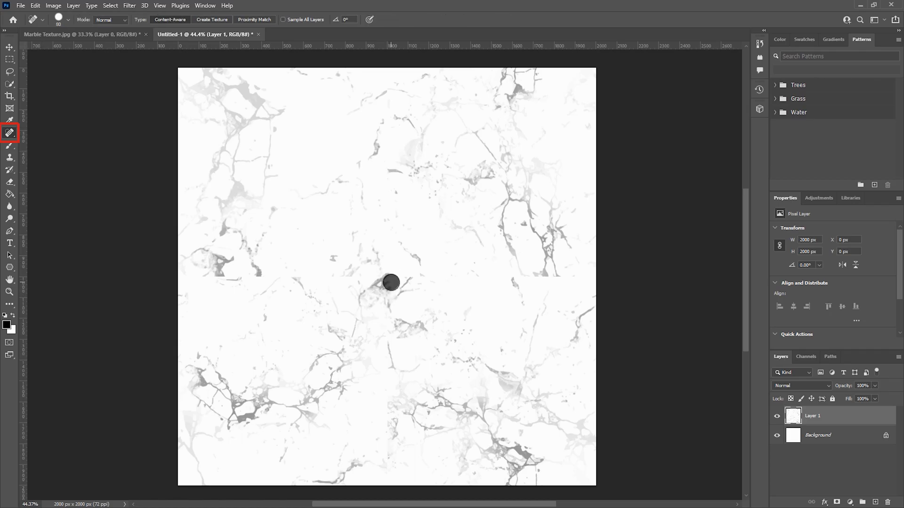
drag(390, 282, 562, 286)
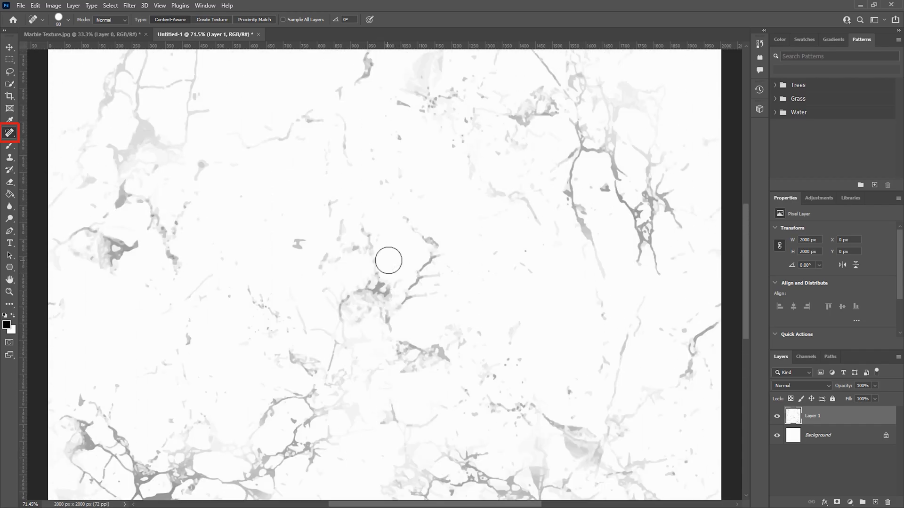
click(9, 132)
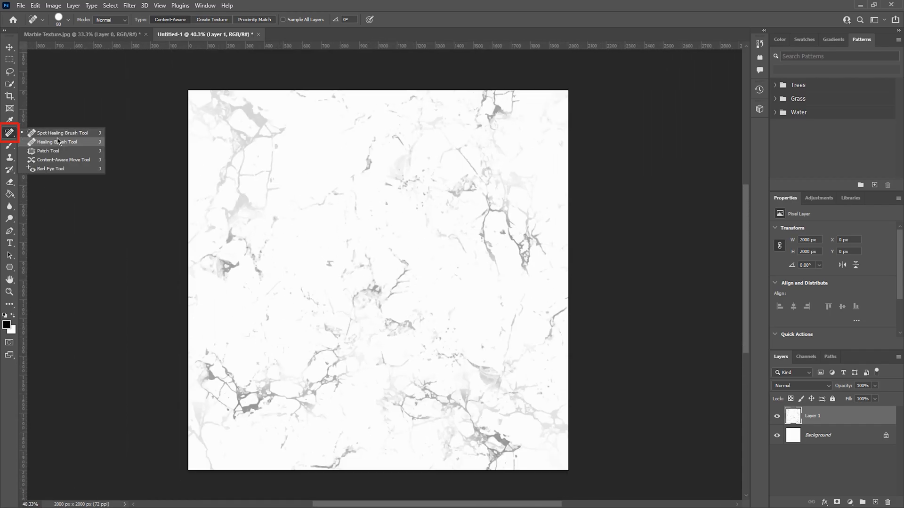
click(48, 151)
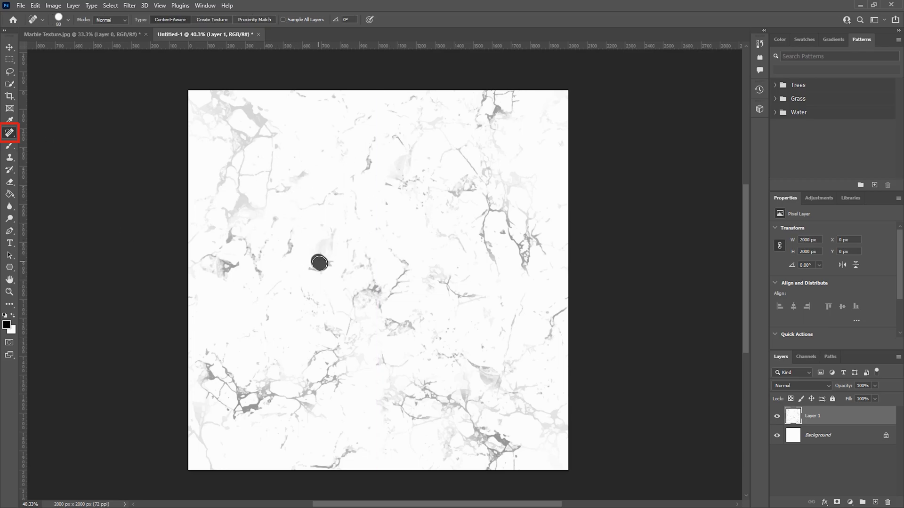
click(9, 47)
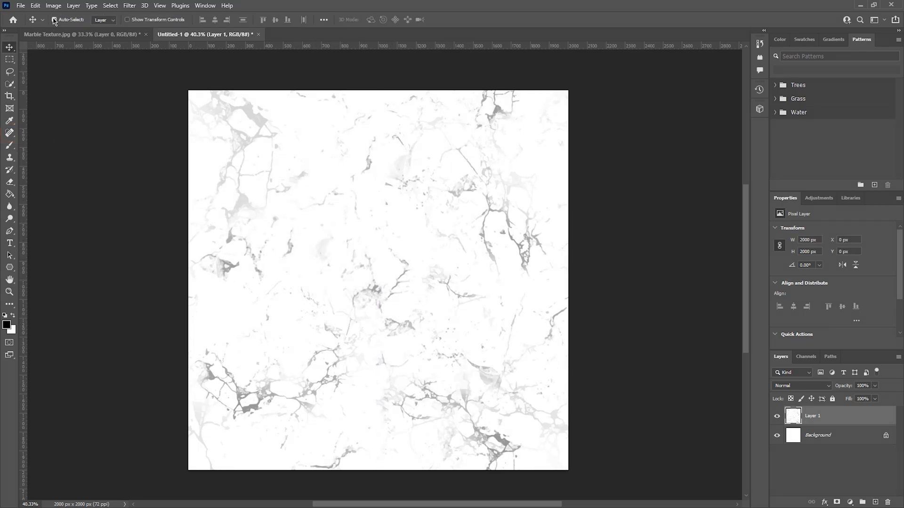
Step: Lower Layer 1's brightness to -14 via Brightness/Contrast
click(10, 121)
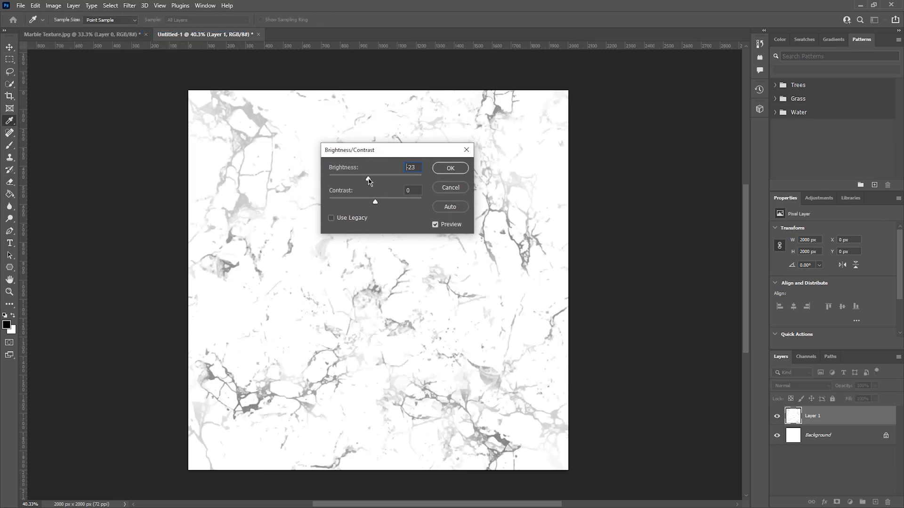
drag(367, 181, 374, 181)
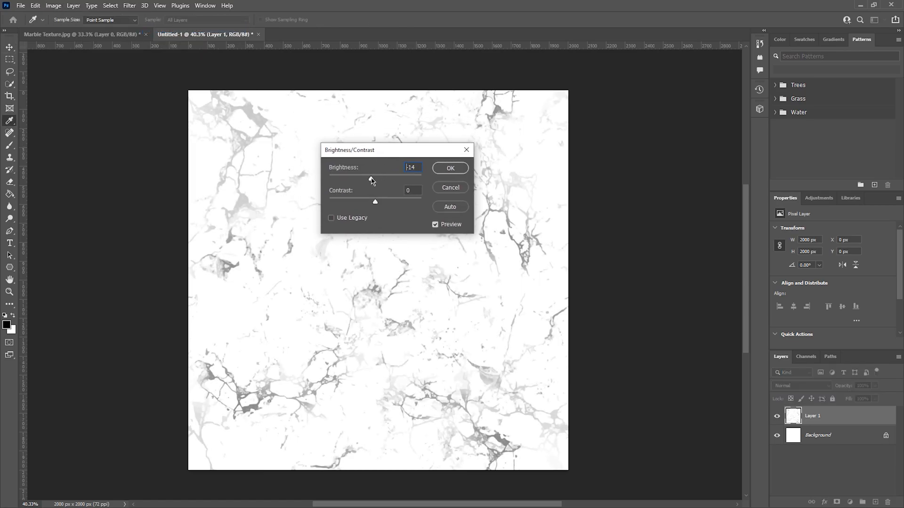
click(450, 168)
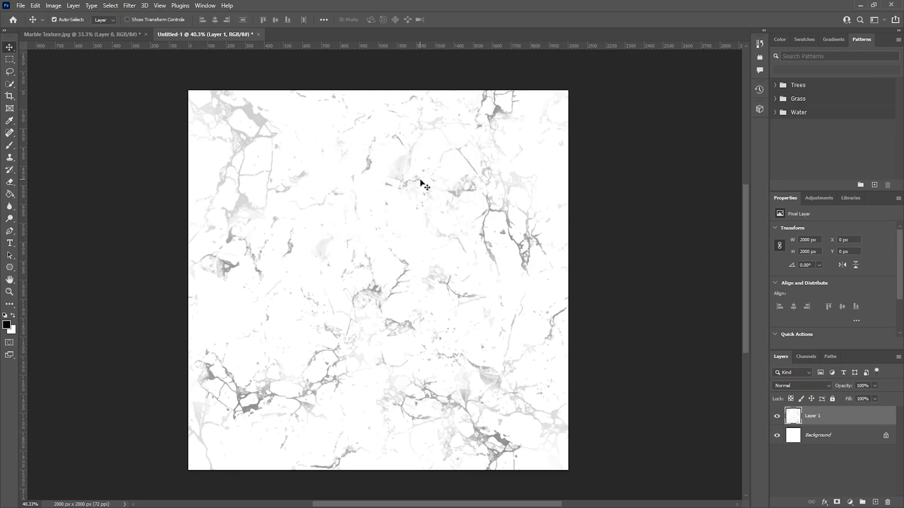
mouse_move(252, 179)
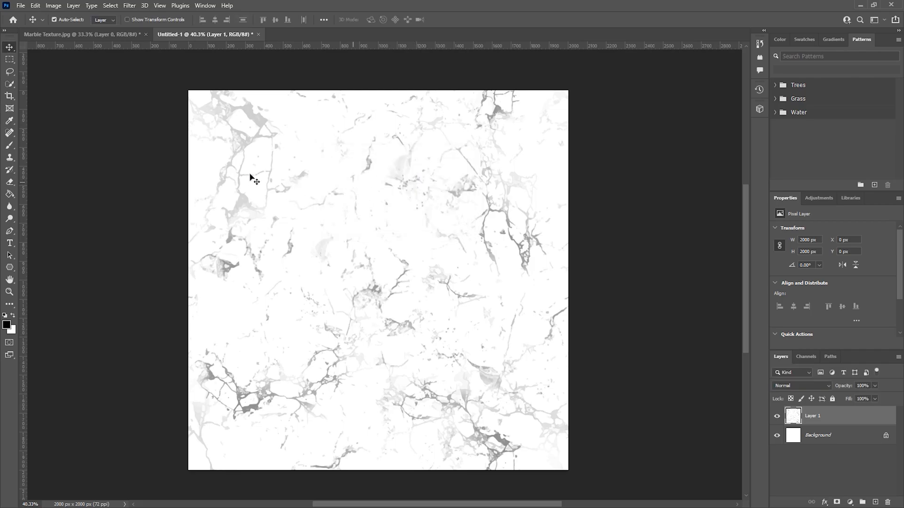
Step: Export the marble as a JPG named Marble Texture into the Visualize Content Textures folder
click(20, 6)
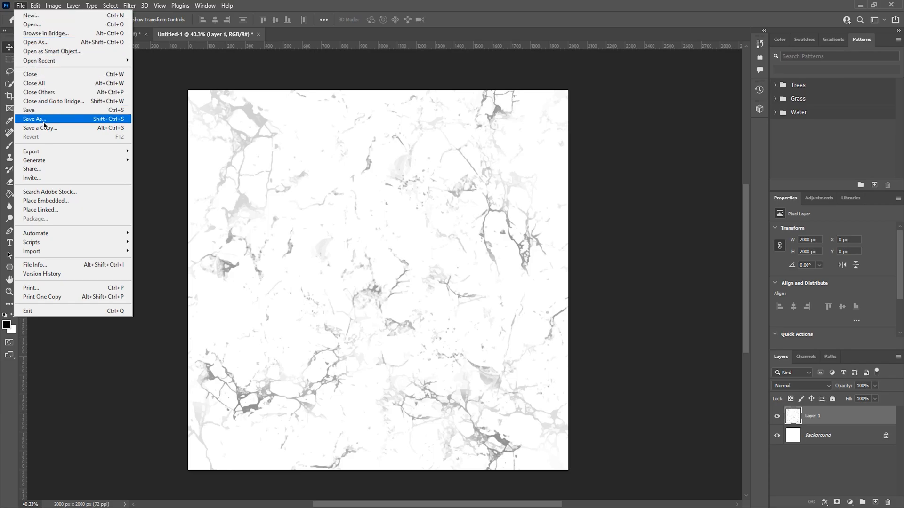
mouse_move(31, 150)
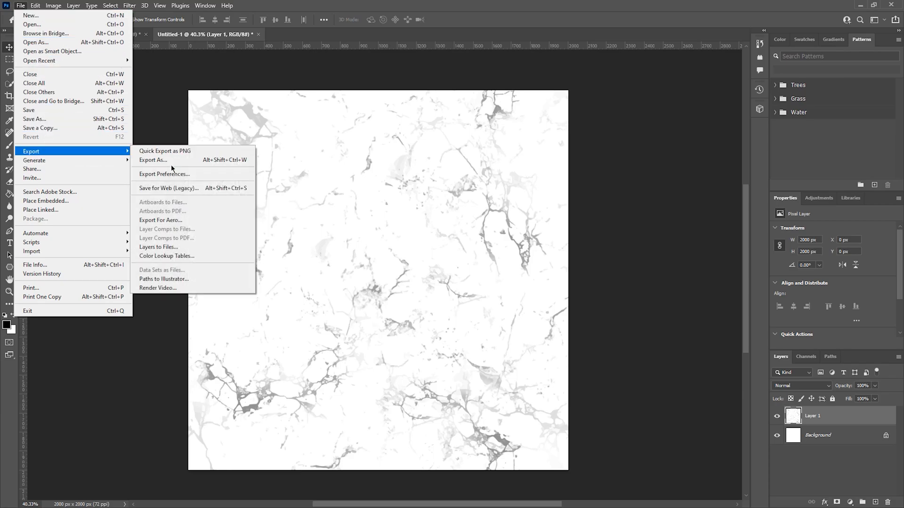
click(152, 160)
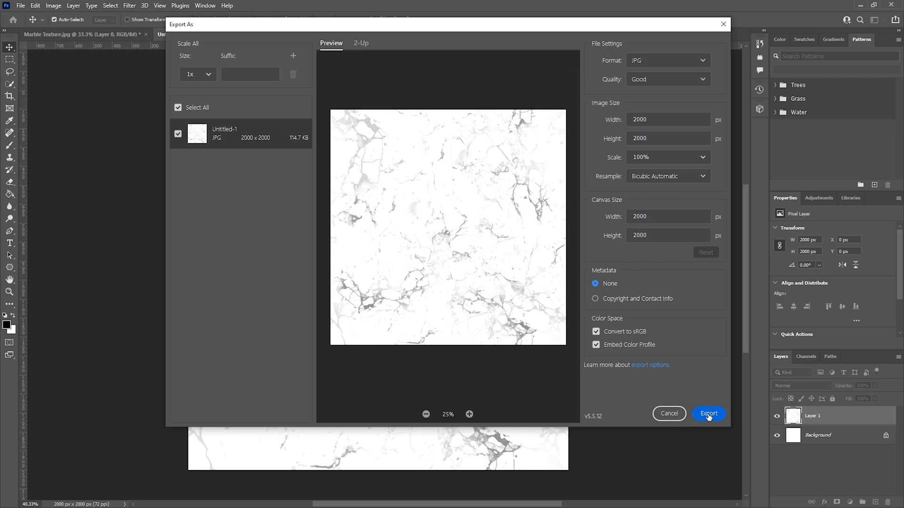
click(708, 413)
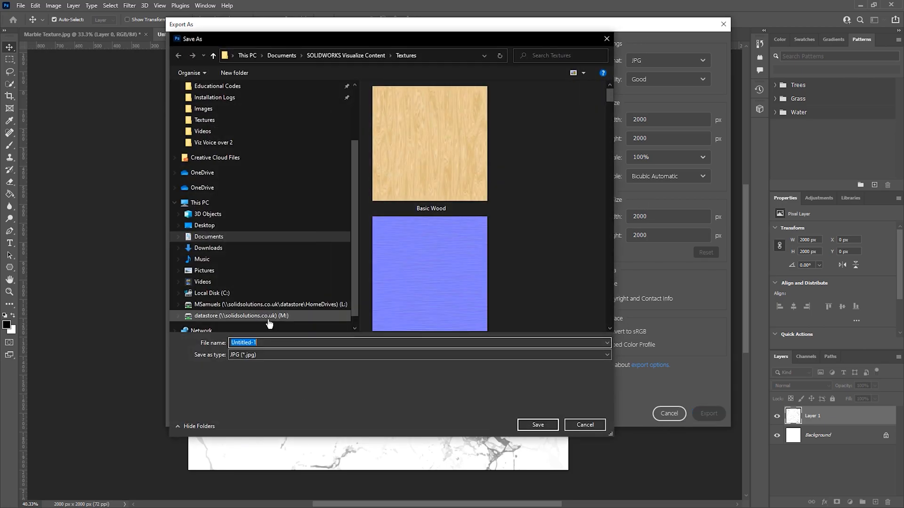
text(M)
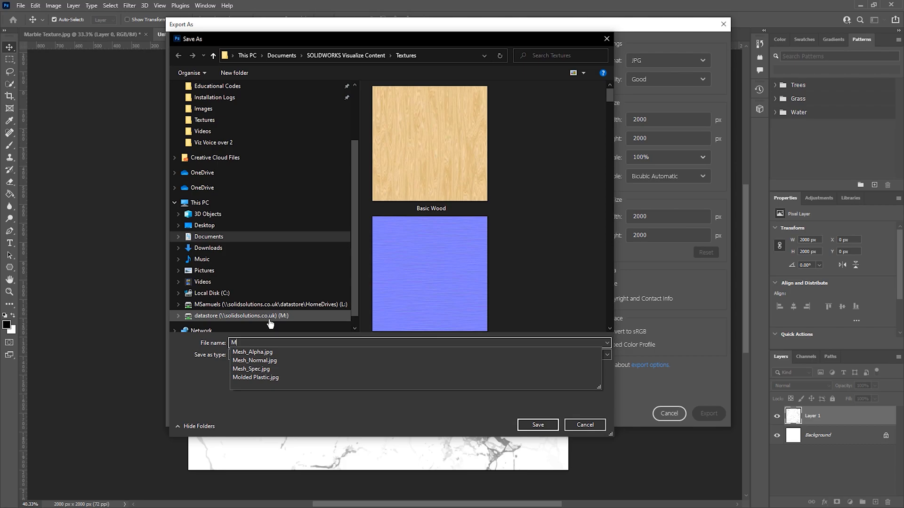
text(arble Texture)
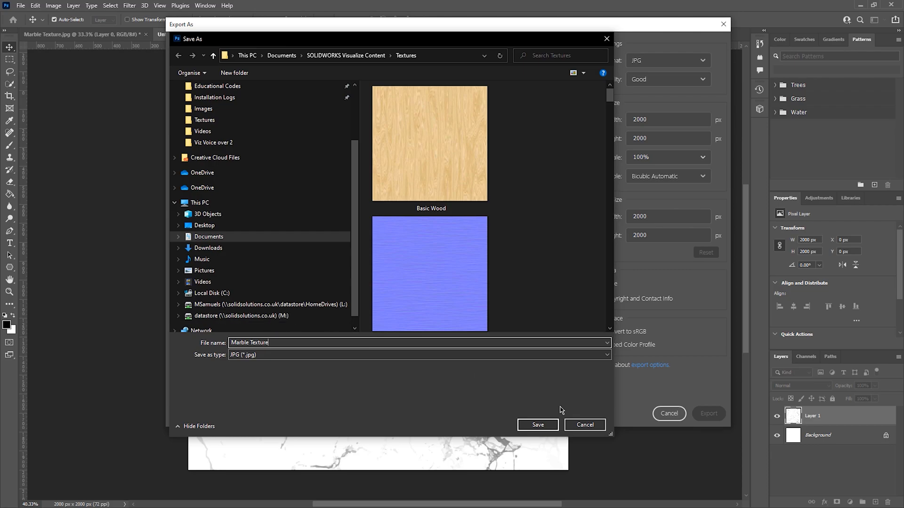
click(537, 424)
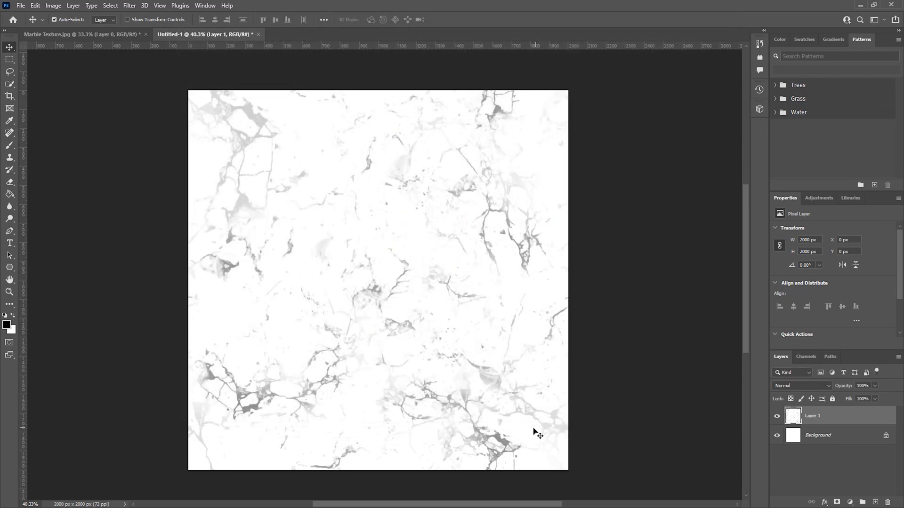
Step: Duplicate the marble document, float both windows side by side and launch Generate Normal Map on the copy
click(53, 6)
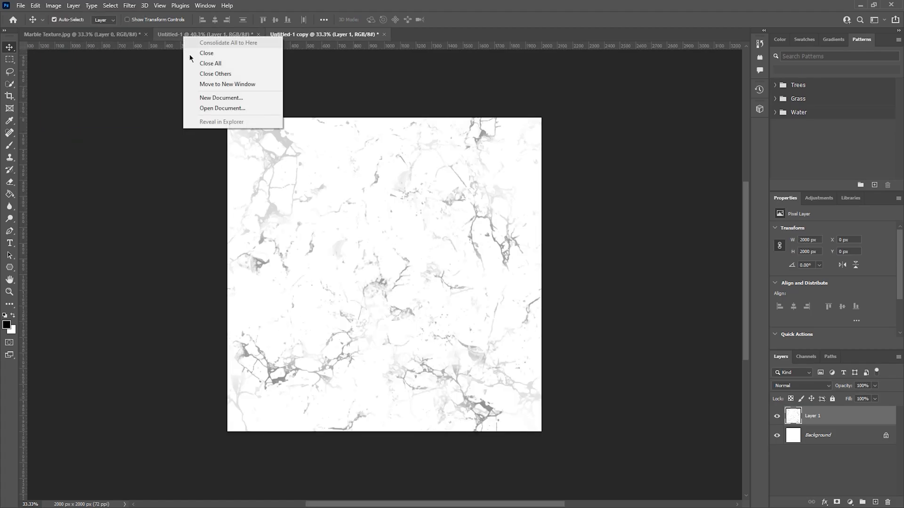
click(227, 83)
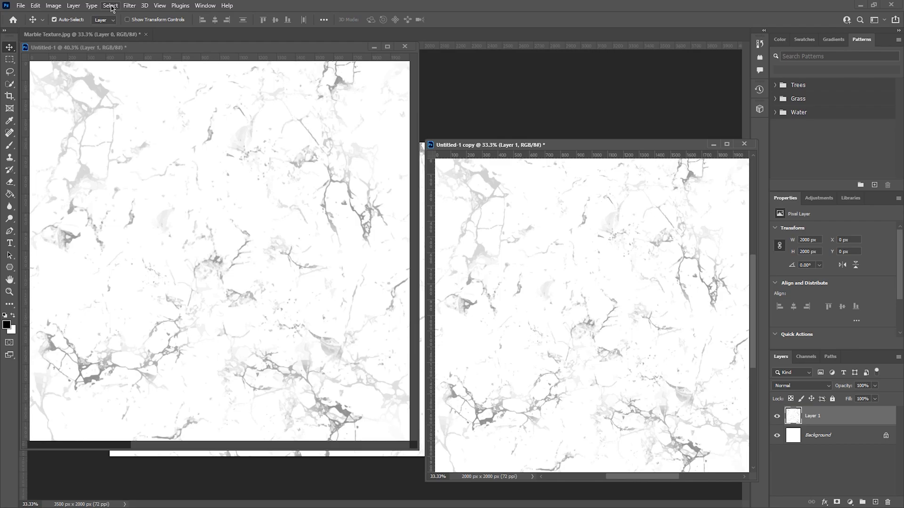
click(129, 5)
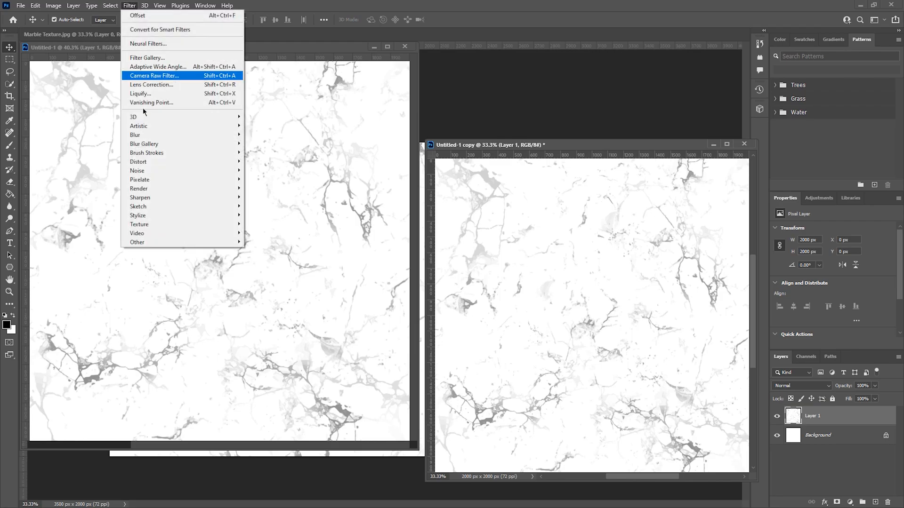
mouse_move(133, 116)
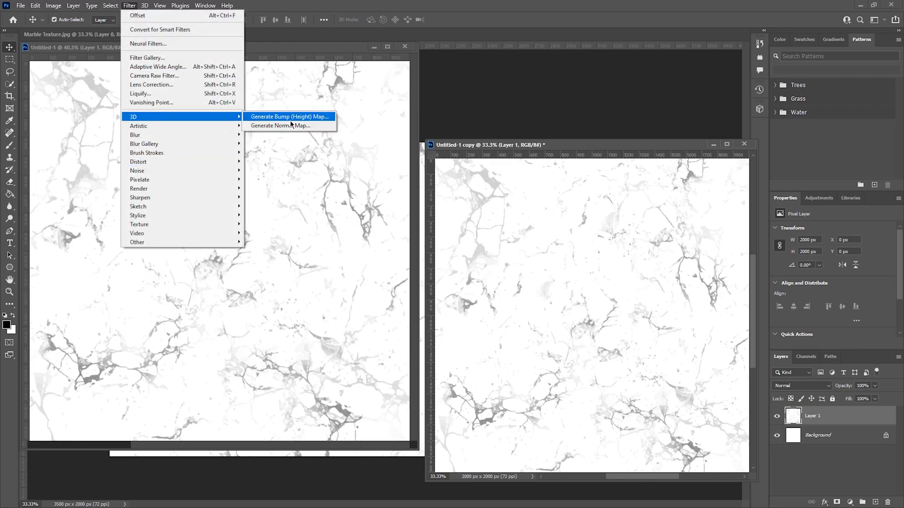
click(279, 125)
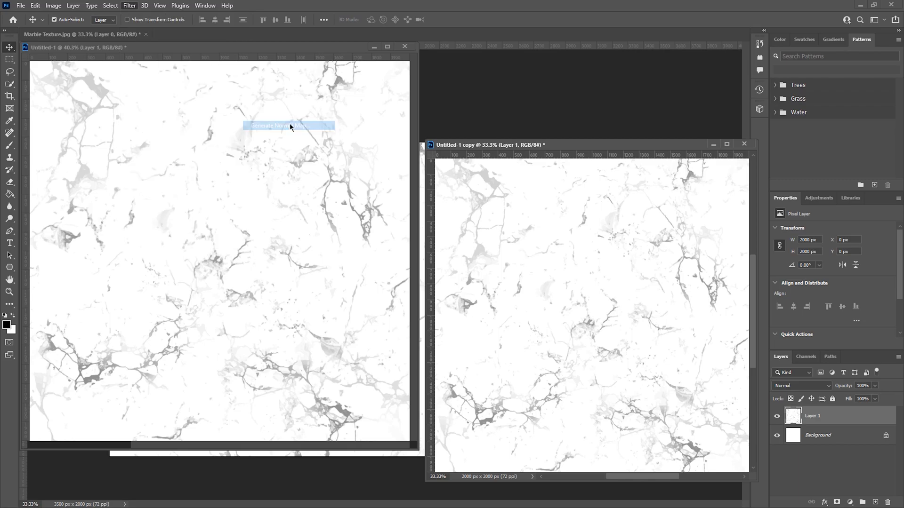
Step: Generate the normal map with Detail Scale lowered to 33%, turning the copy purple-blue
click(278, 125)
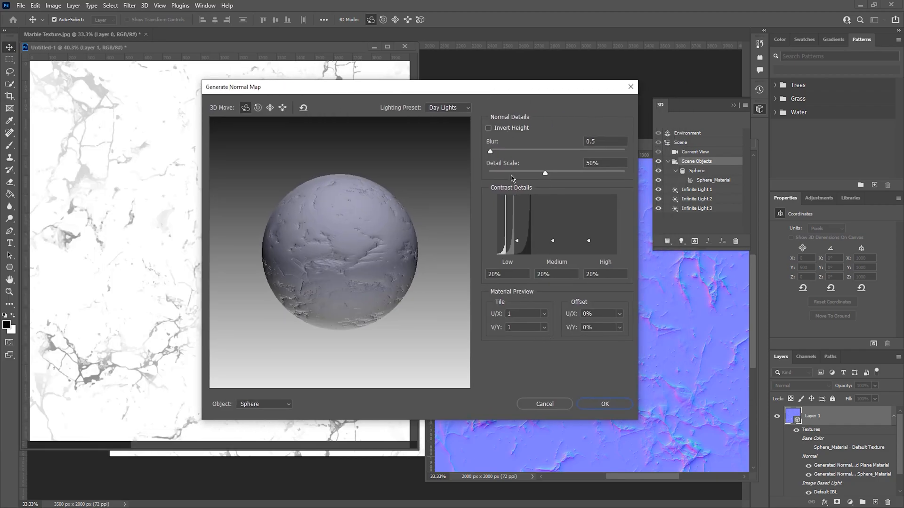
drag(545, 173, 532, 172)
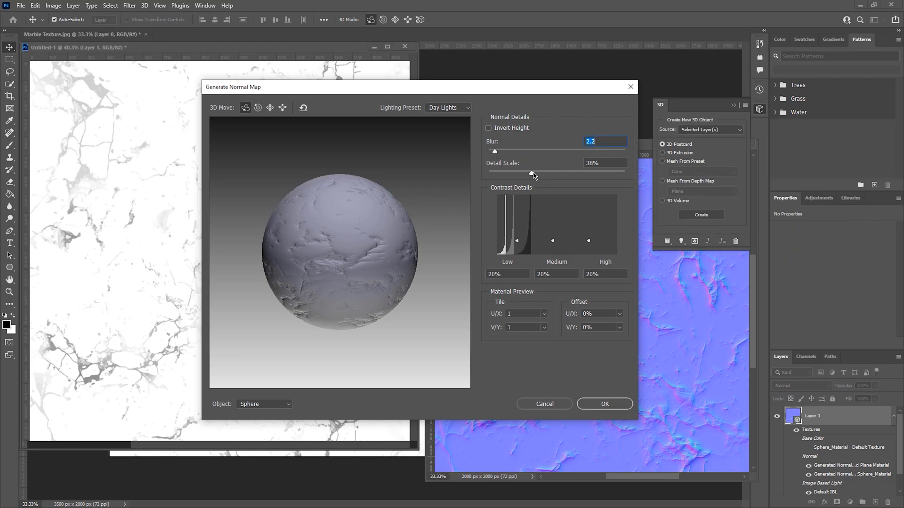
drag(531, 172, 526, 172)
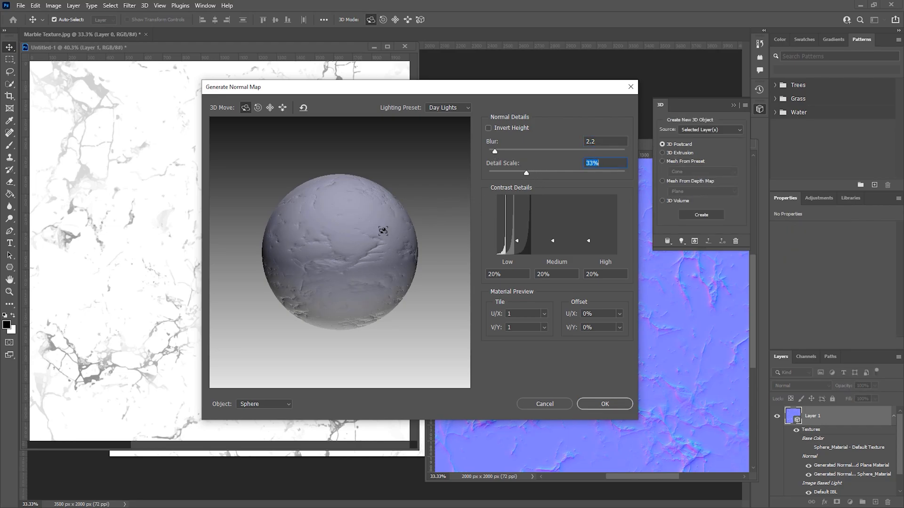
click(604, 404)
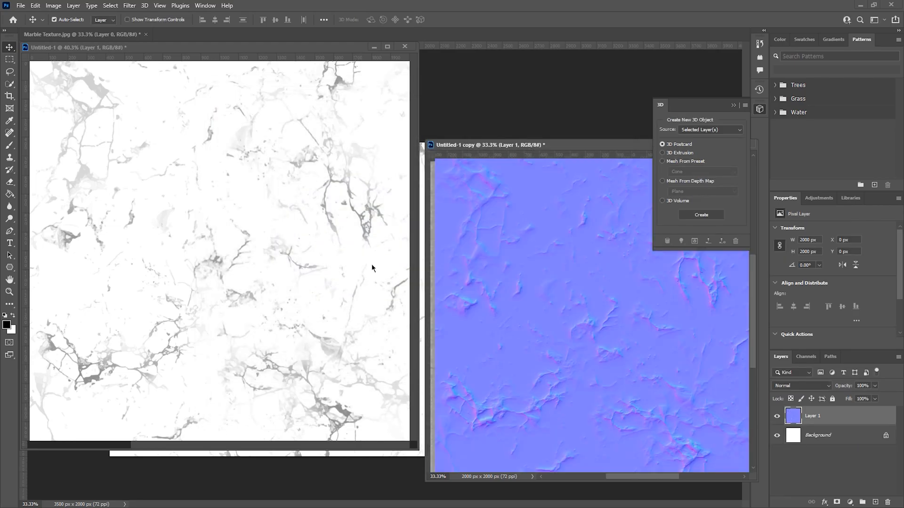
Step: Export the normal map as a JPG named Marble Normal into the Textures folder
click(19, 6)
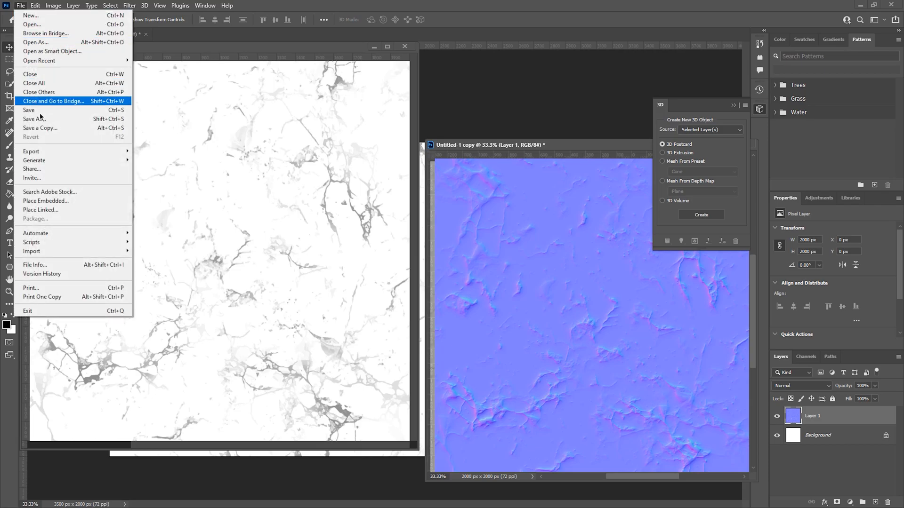
mouse_move(31, 150)
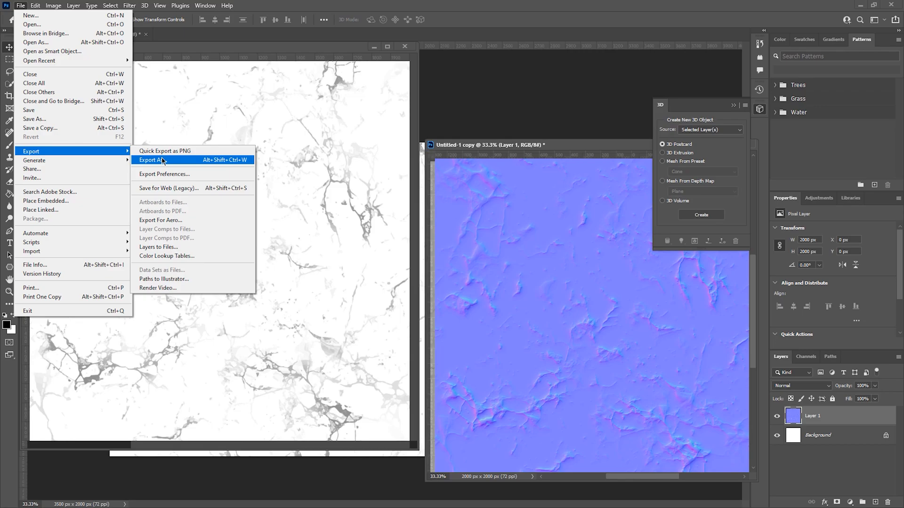
click(152, 160)
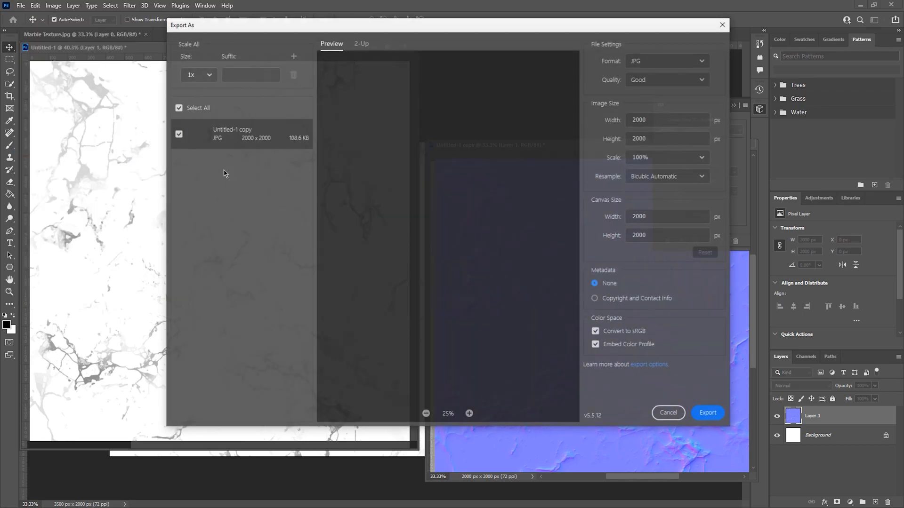
click(707, 412)
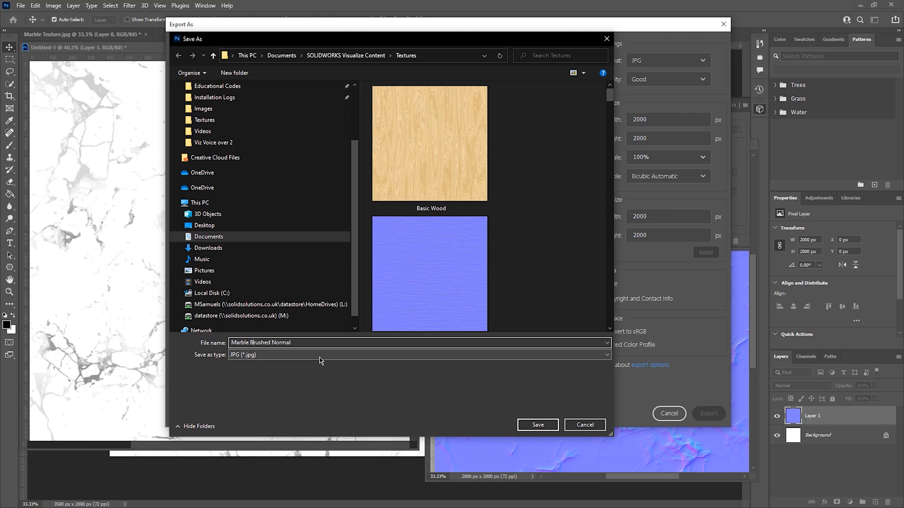
text(Marble Normal)
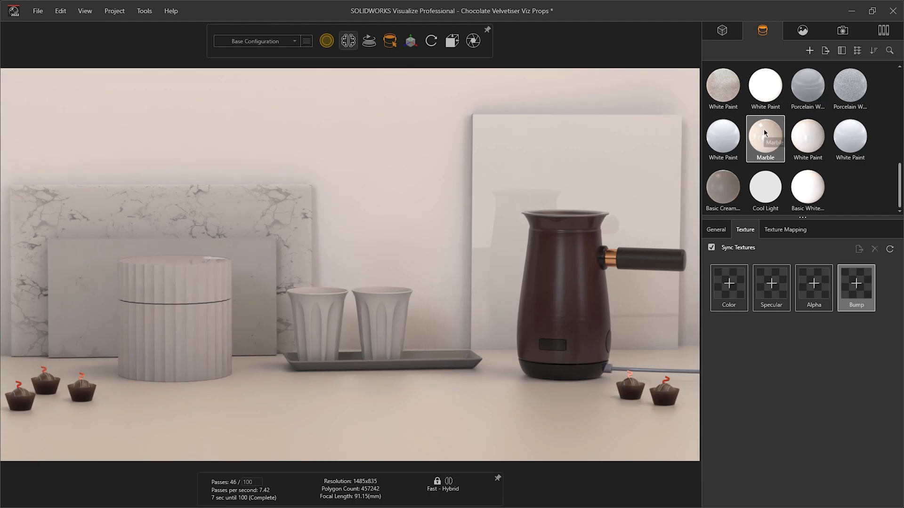
Step: Switch to the Default Camera for a close-up view of the plain backboard
click(842, 30)
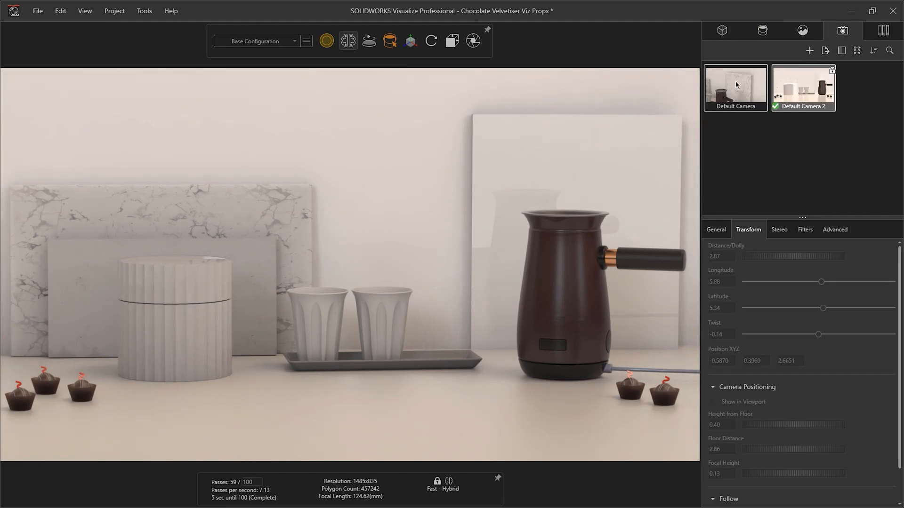
click(761, 30)
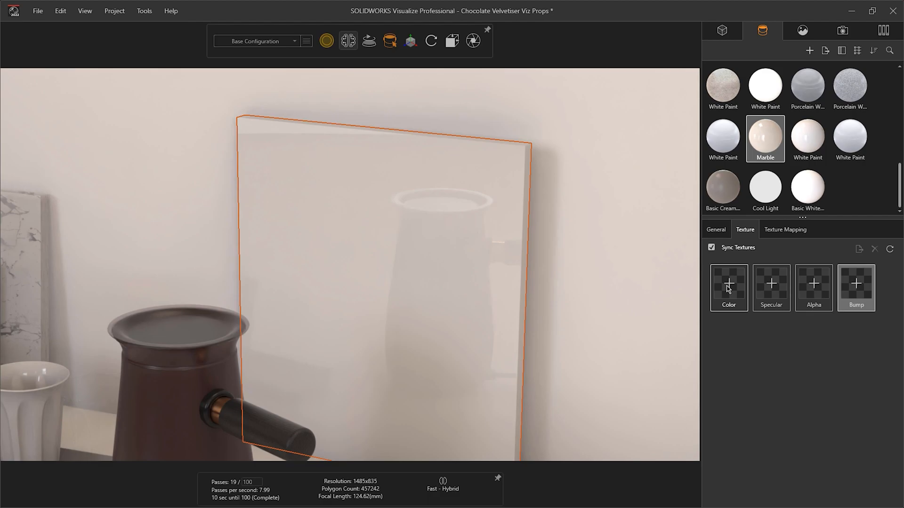
Step: Load Marble Texture into the Color slot and Marble Normal Map into the Bump slot
click(727, 288)
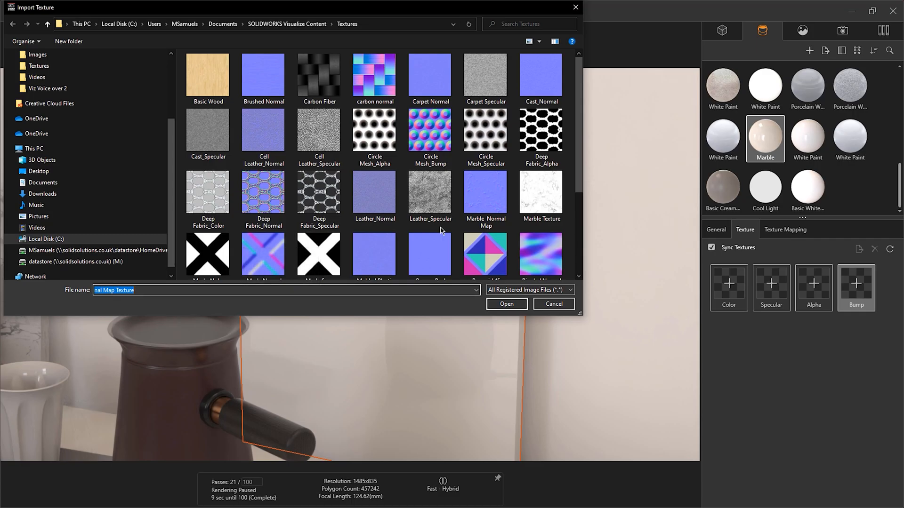
mouse_move(541, 193)
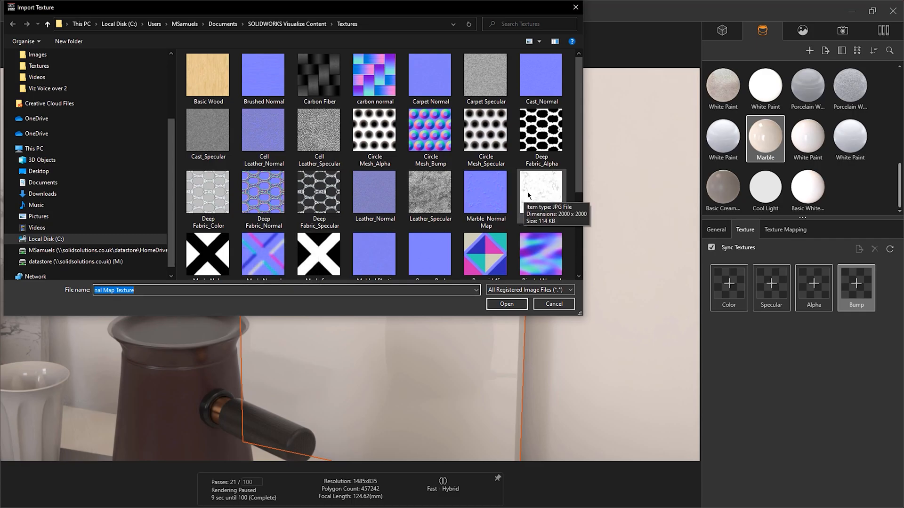
click(505, 304)
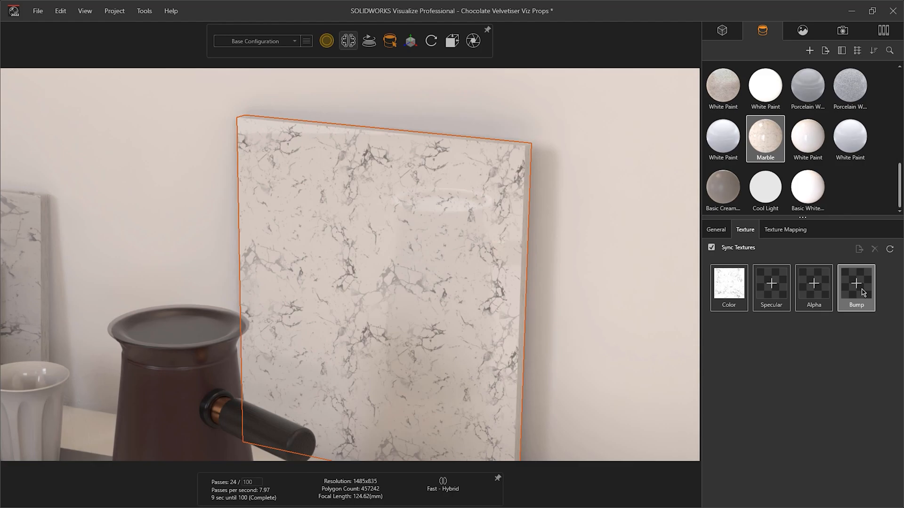
click(855, 282)
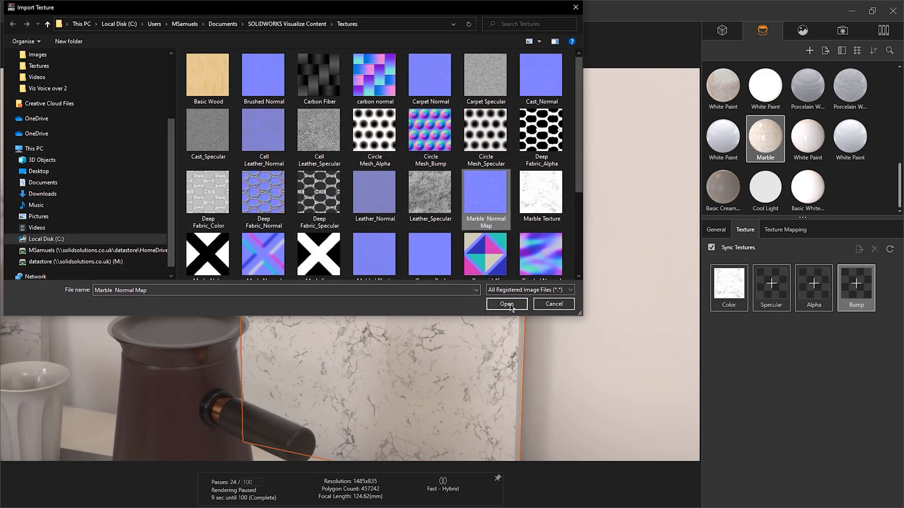
click(506, 304)
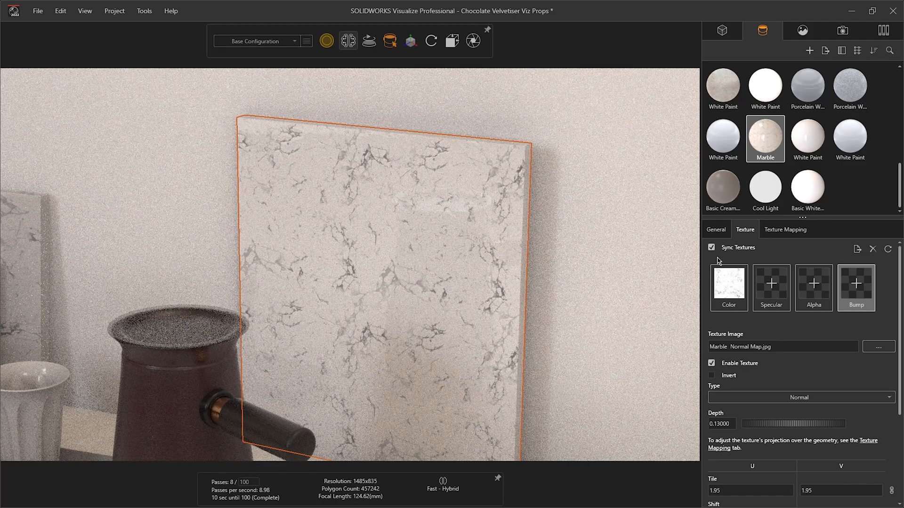
mouse_move(713, 258)
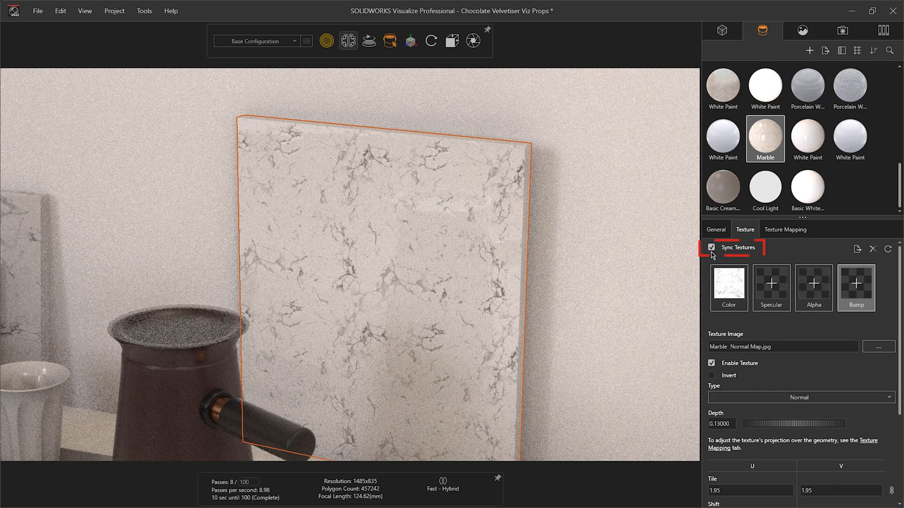
Step: Toggle Sync Textures off and back on, then show the Marble Texture colour settings (tiling 1.67)
click(712, 247)
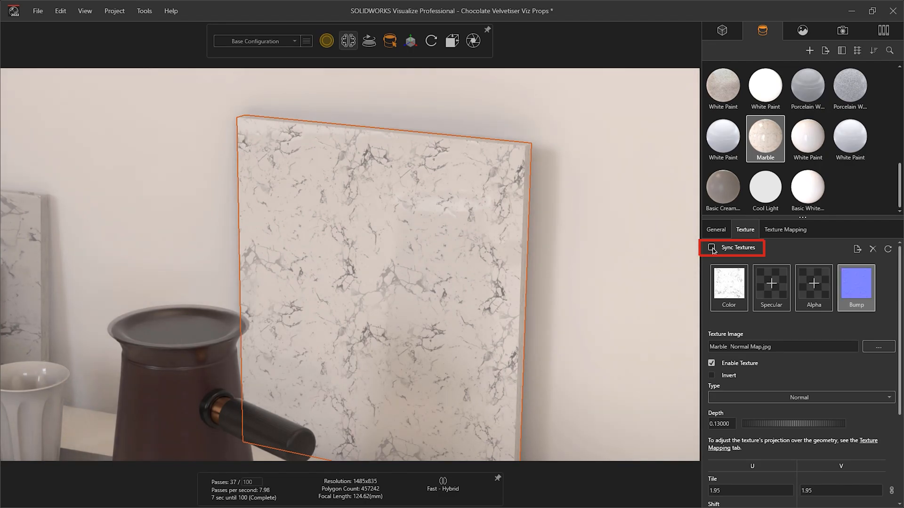
click(712, 247)
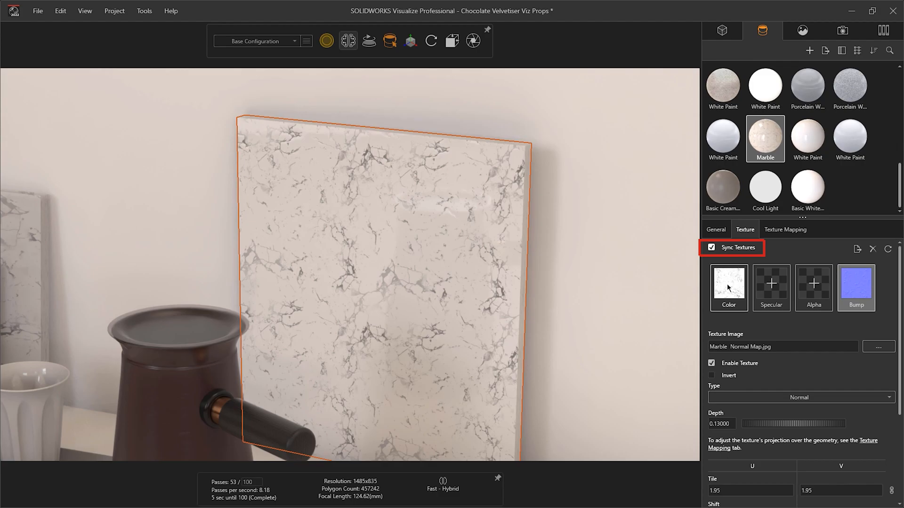
click(728, 288)
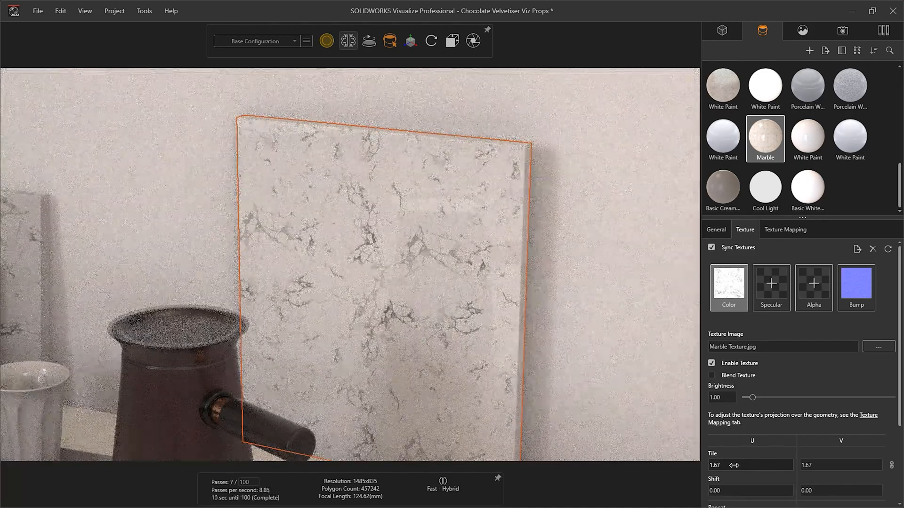
Step: Set the Marble Normal Map bump depth to 0.08 and nudge its rotation slightly
click(856, 288)
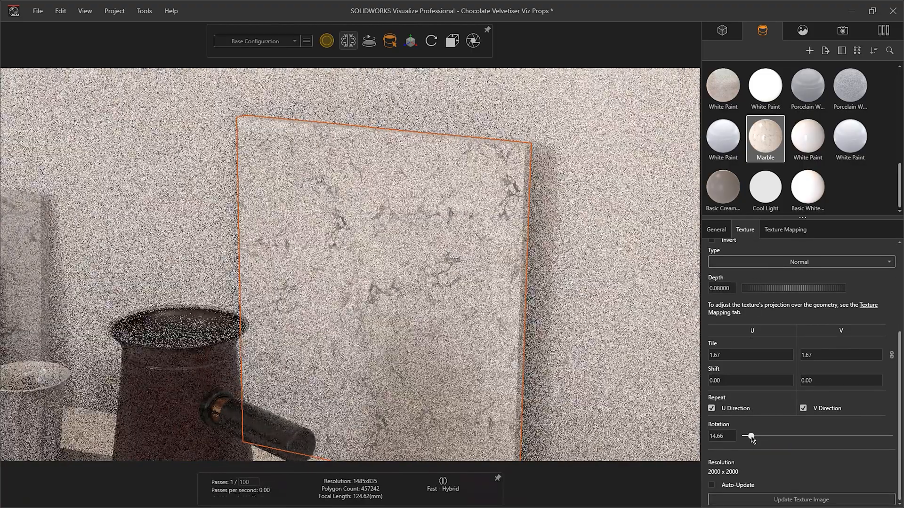
drag(749, 437, 757, 437)
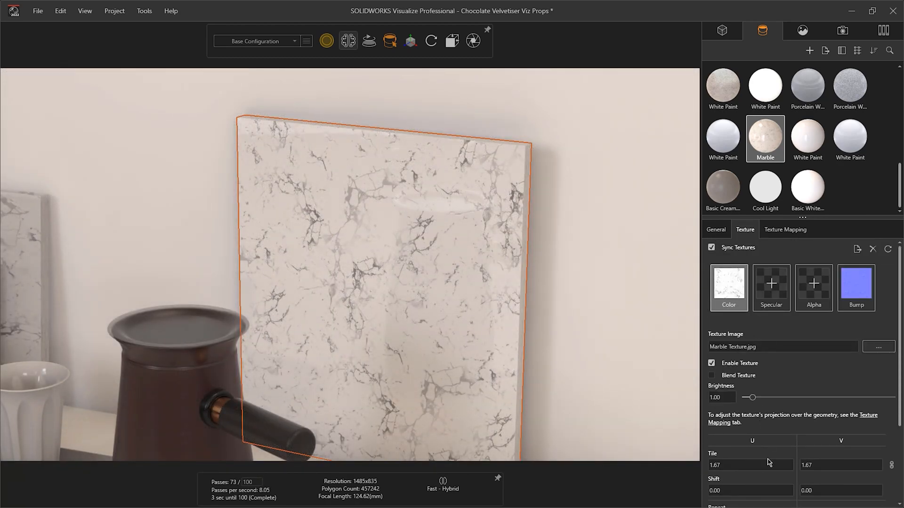
mouse_move(743, 465)
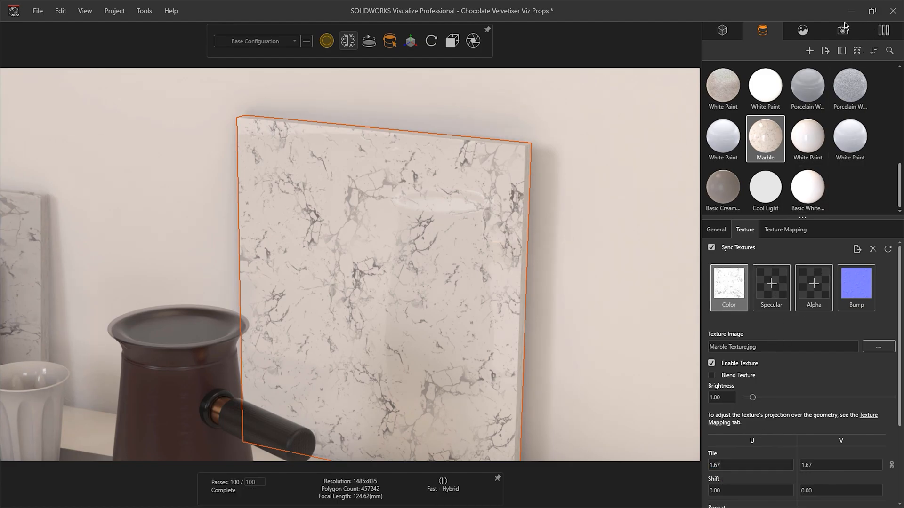
Step: Switch to Default Camera 2's wide shot and render in Accurate mode with a 3000-pass target
click(842, 30)
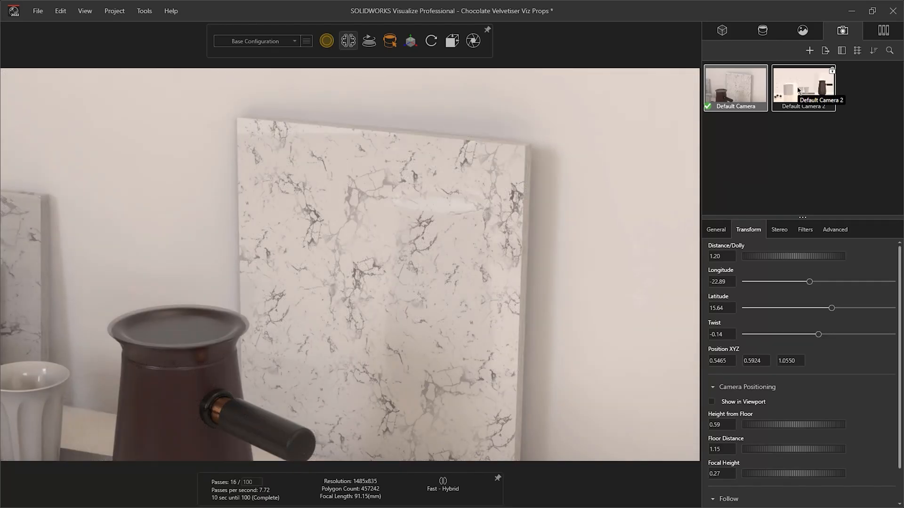
click(802, 87)
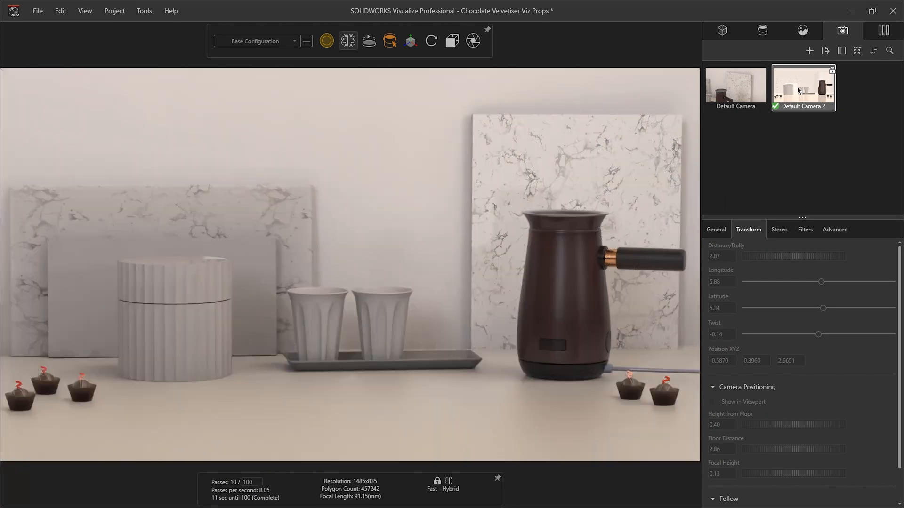
click(327, 41)
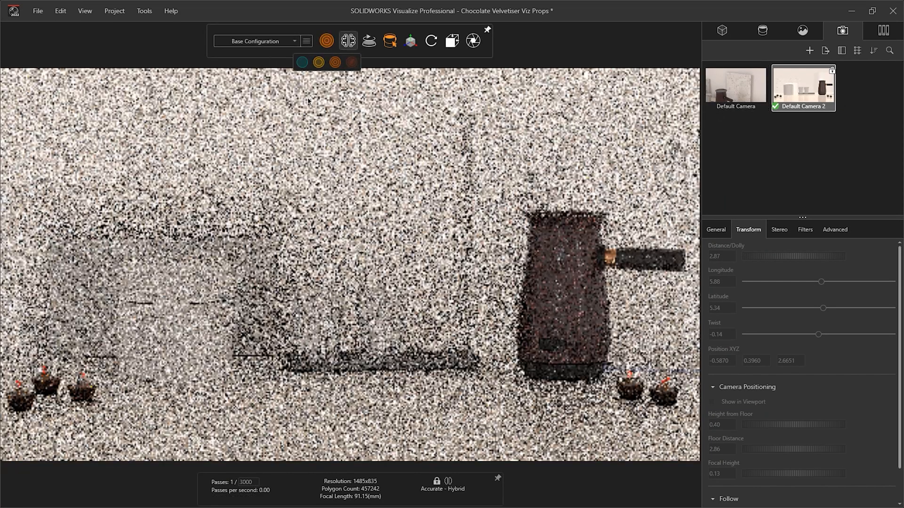